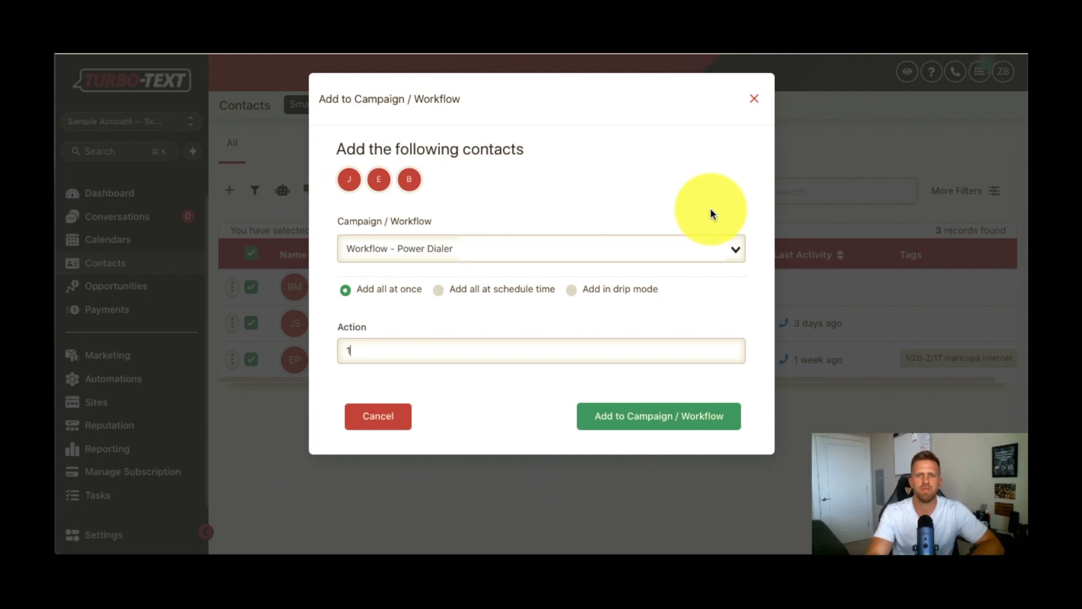
mouse_move(716, 205)
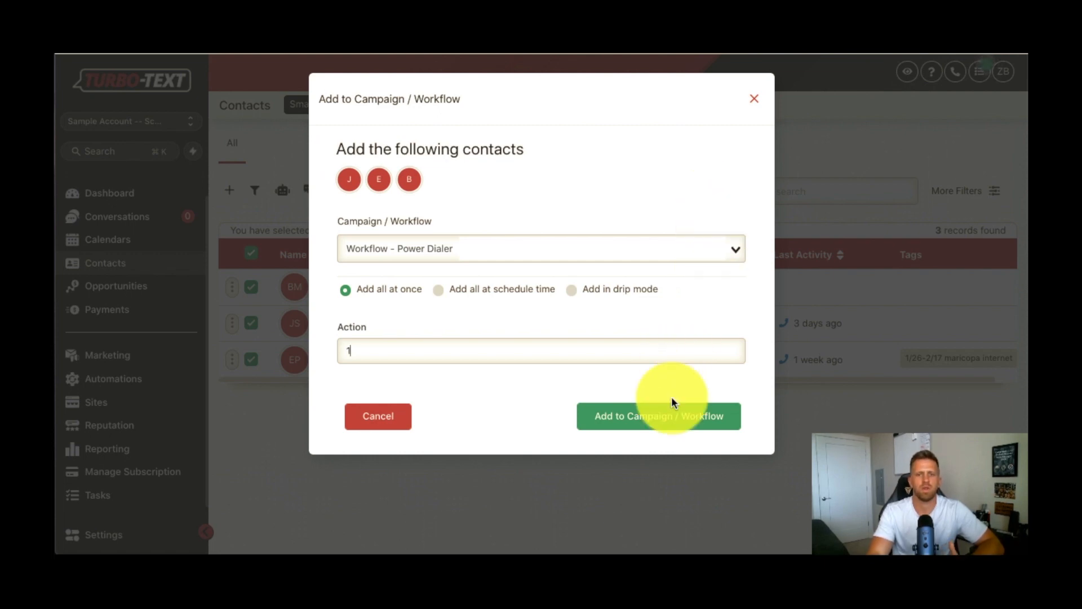
mouse_move(653, 309)
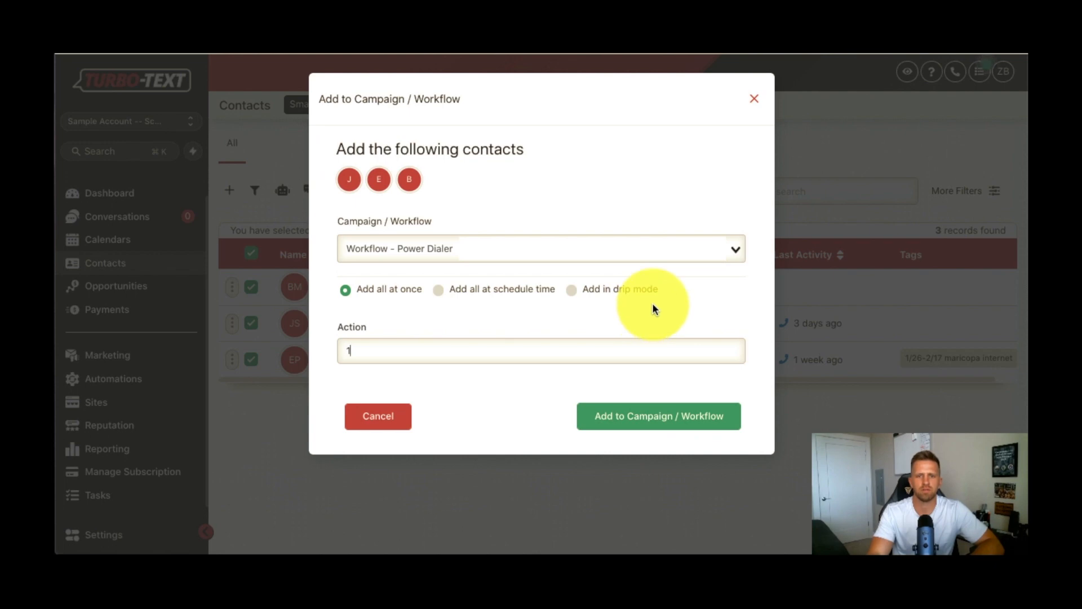
mouse_move(625, 200)
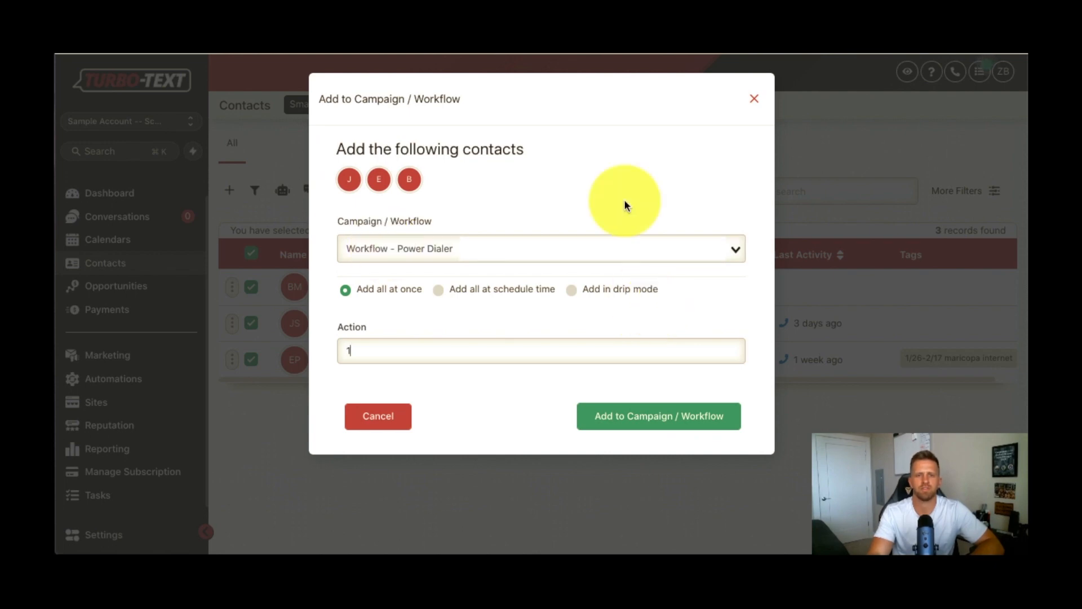
mouse_move(626, 208)
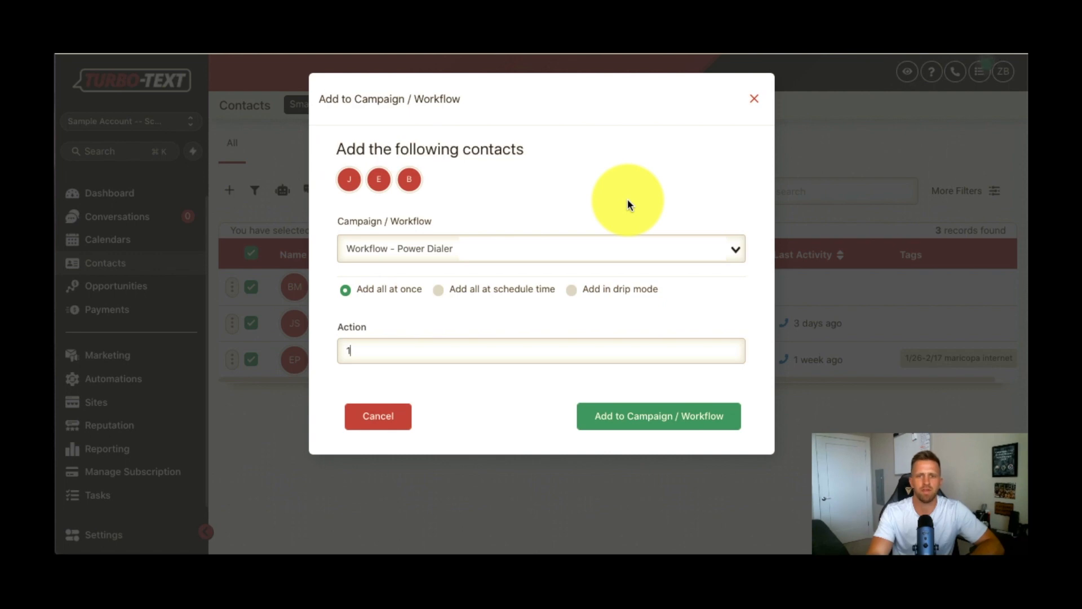
mouse_move(699, 342)
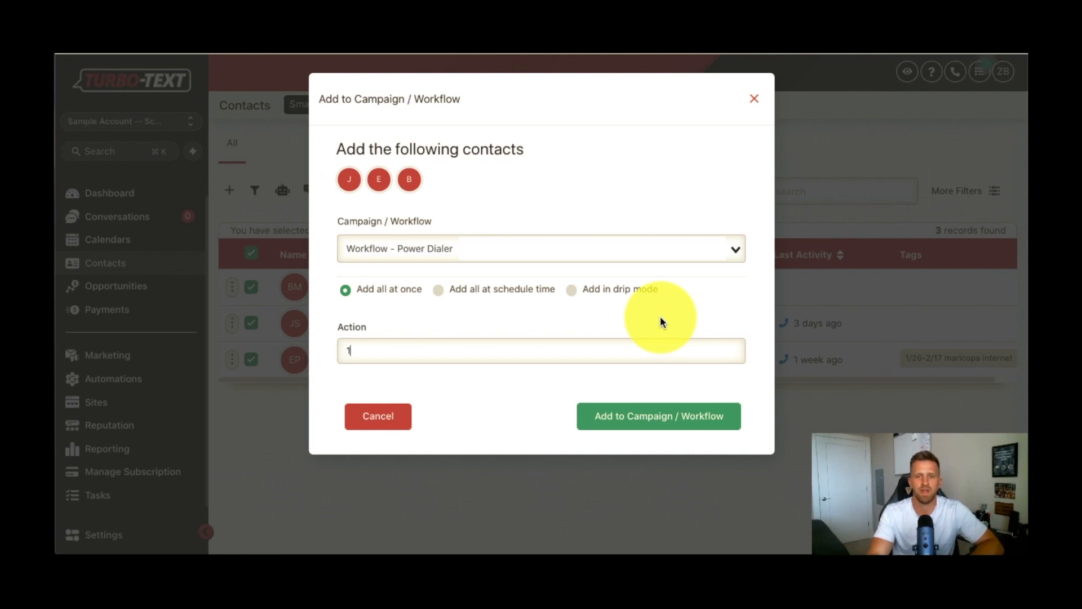
mouse_move(660, 319)
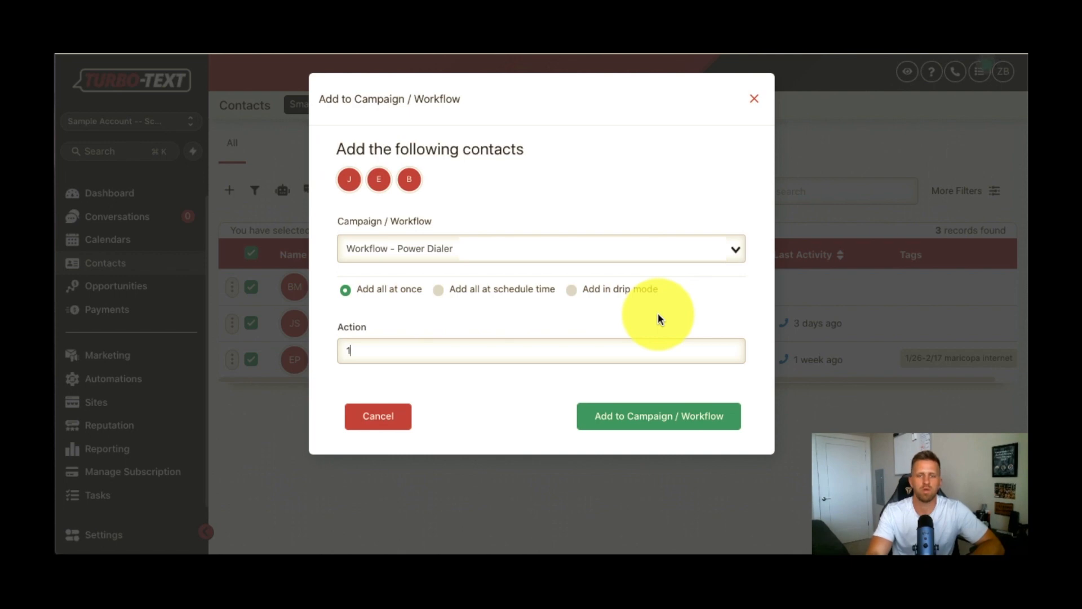
mouse_move(662, 383)
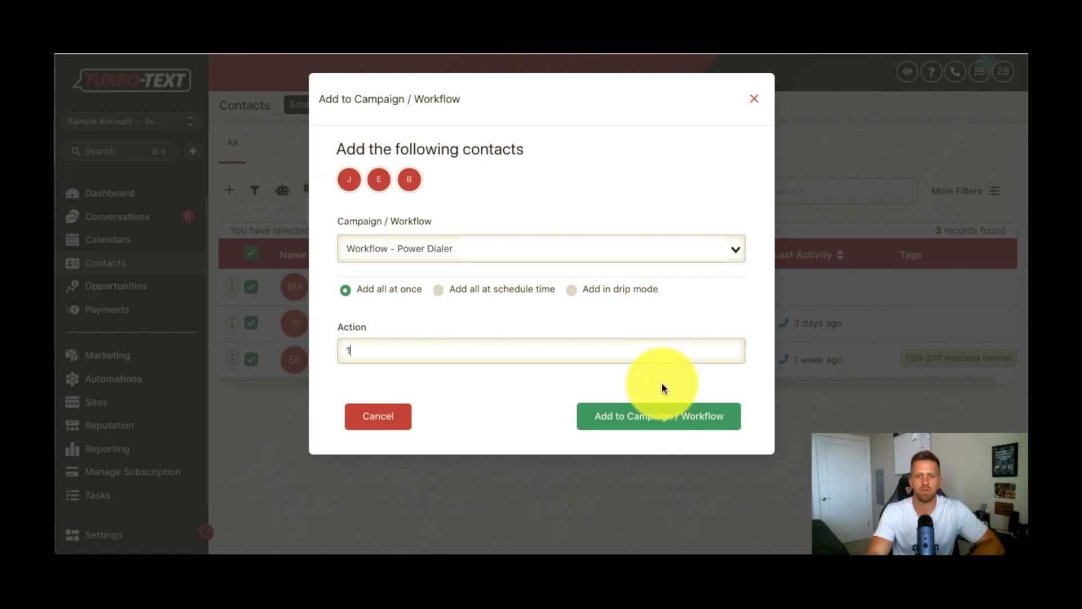
Step: Add the three contacts to the Power Dialer workflow and dismiss the scheduled bulk-action confirmation
click(658, 417)
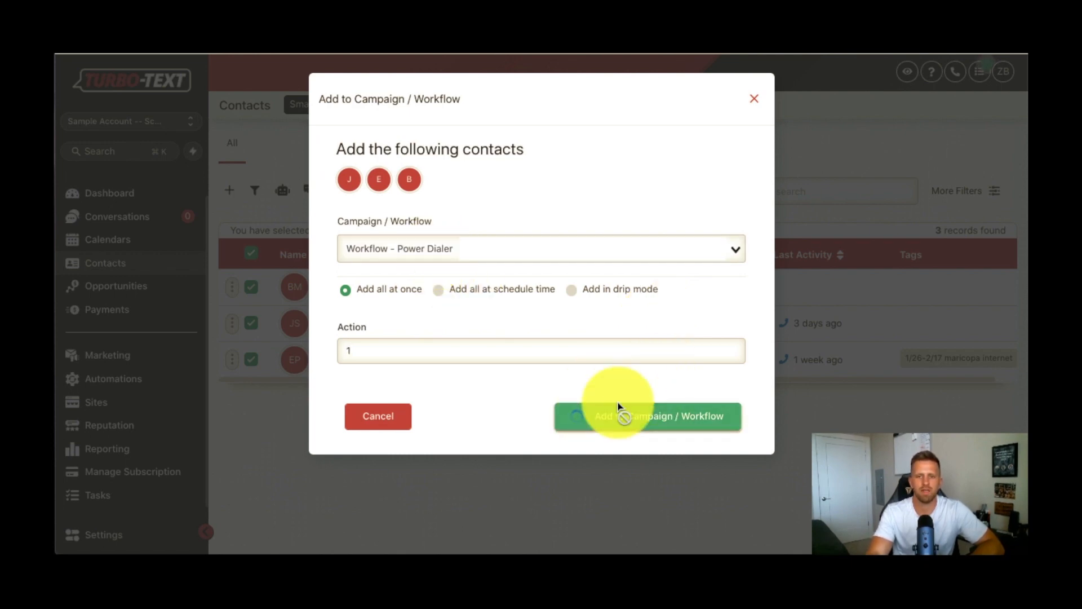
click(647, 416)
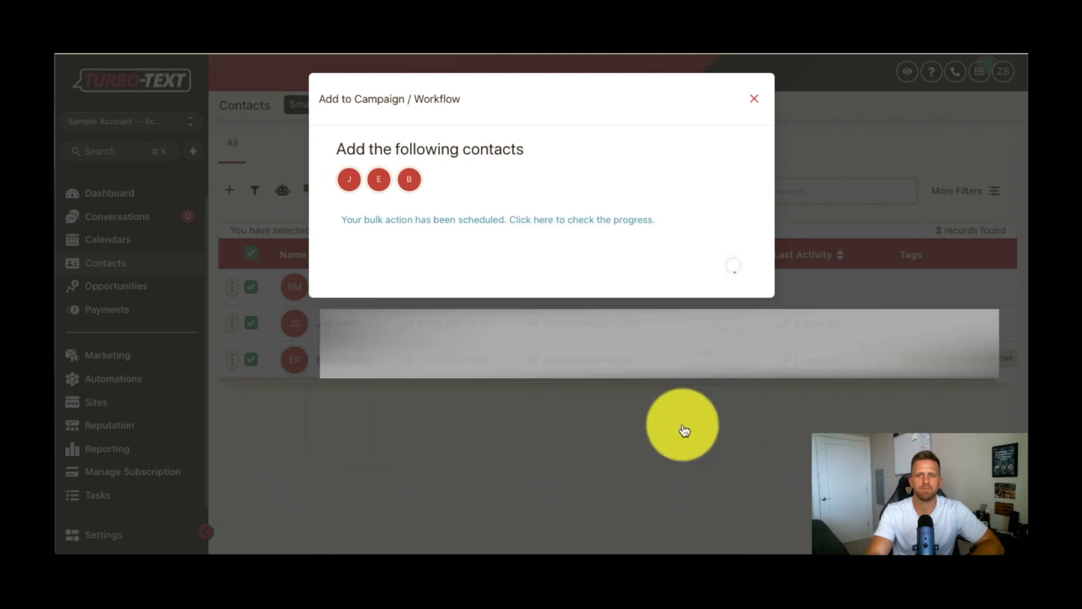
click(754, 98)
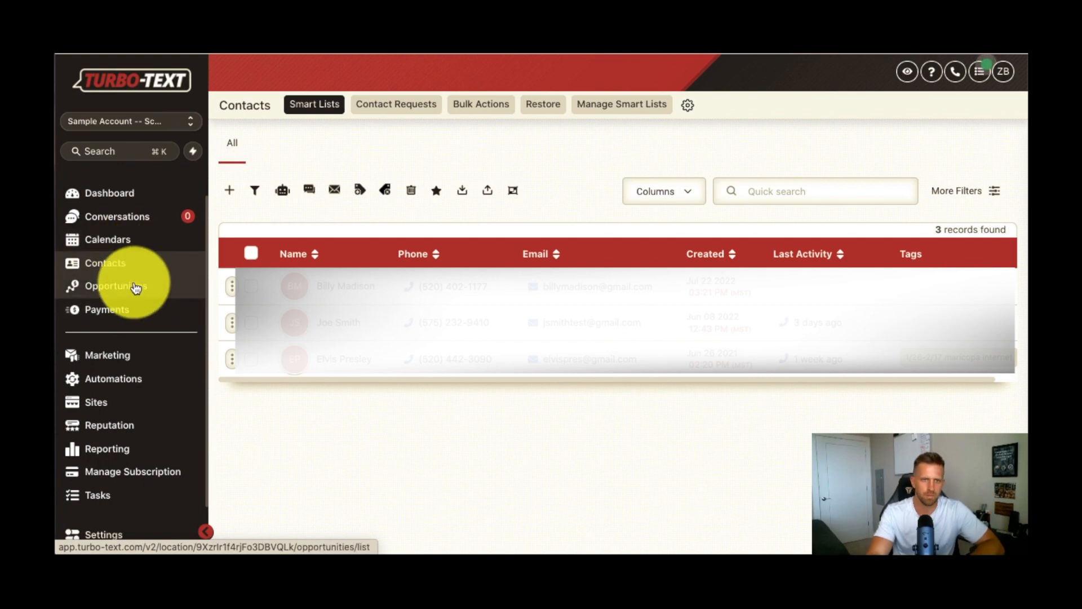
Step: Go to Conversations and view the Manual Actions queue listing Joe Smith and Billy Madison
click(116, 217)
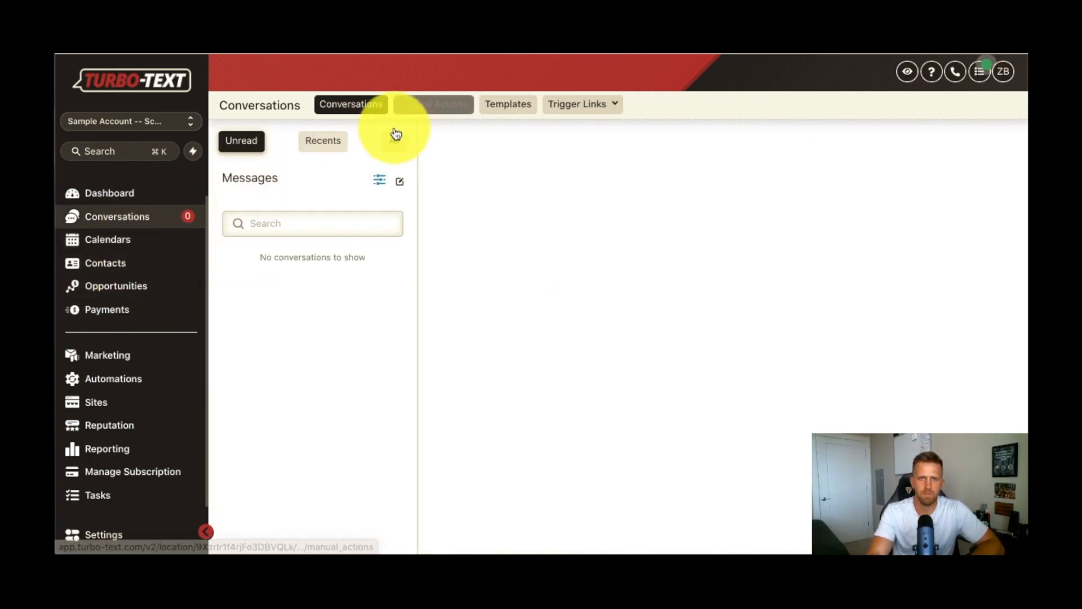
click(433, 104)
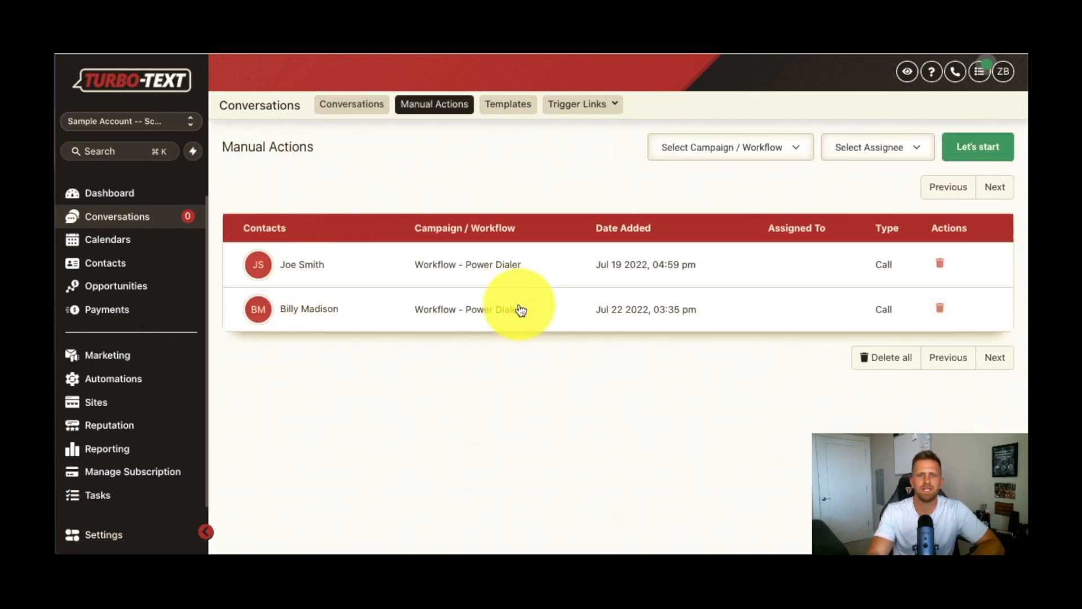
mouse_move(941, 136)
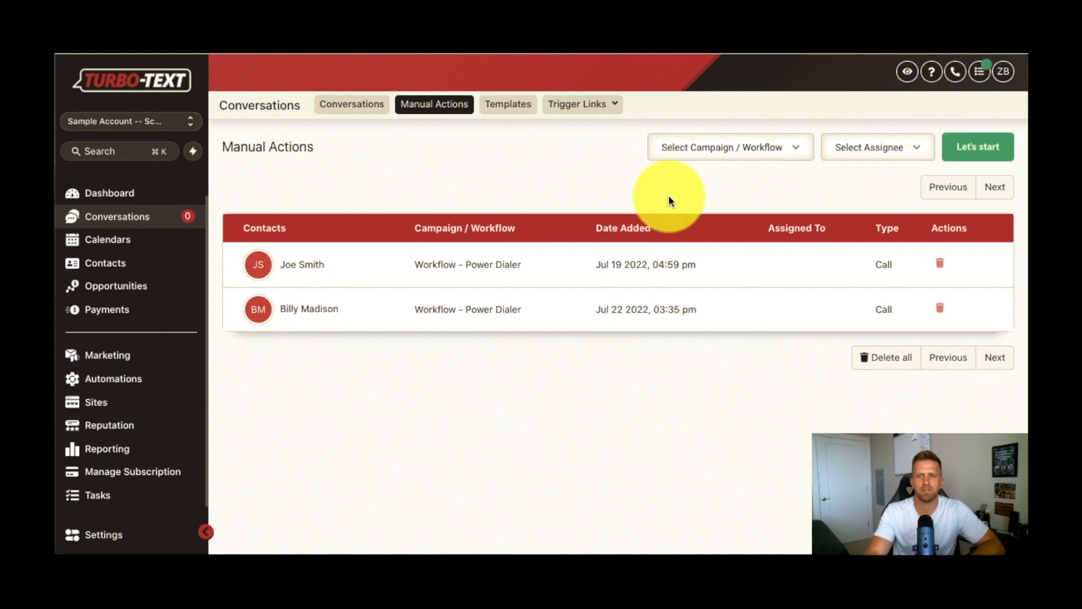
Step: Start the power dialer, hang up the call to Joe Smith and log how it went
click(104, 262)
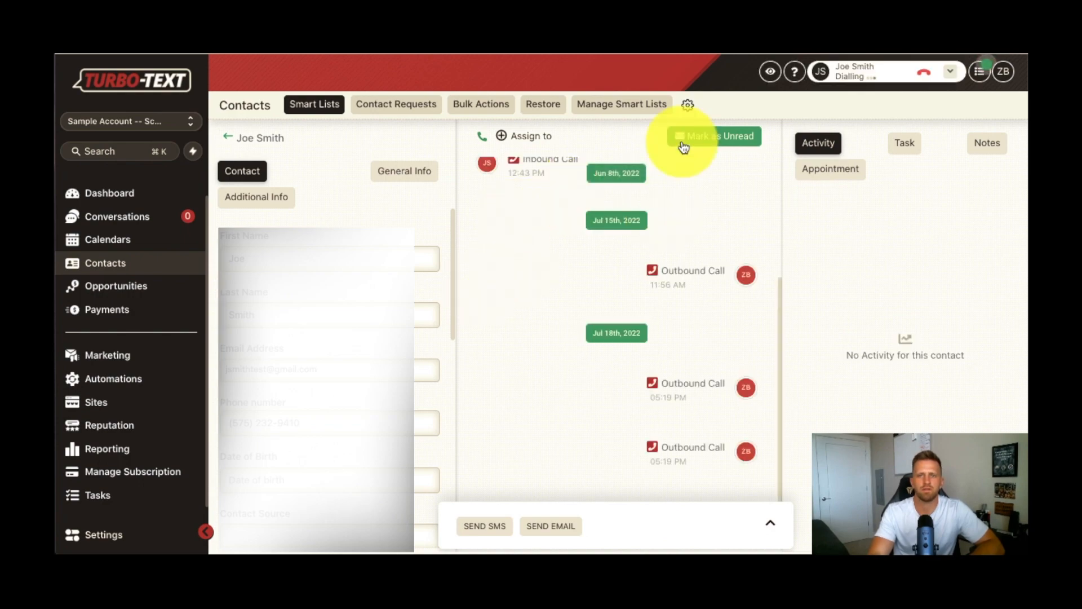
mouse_move(912, 81)
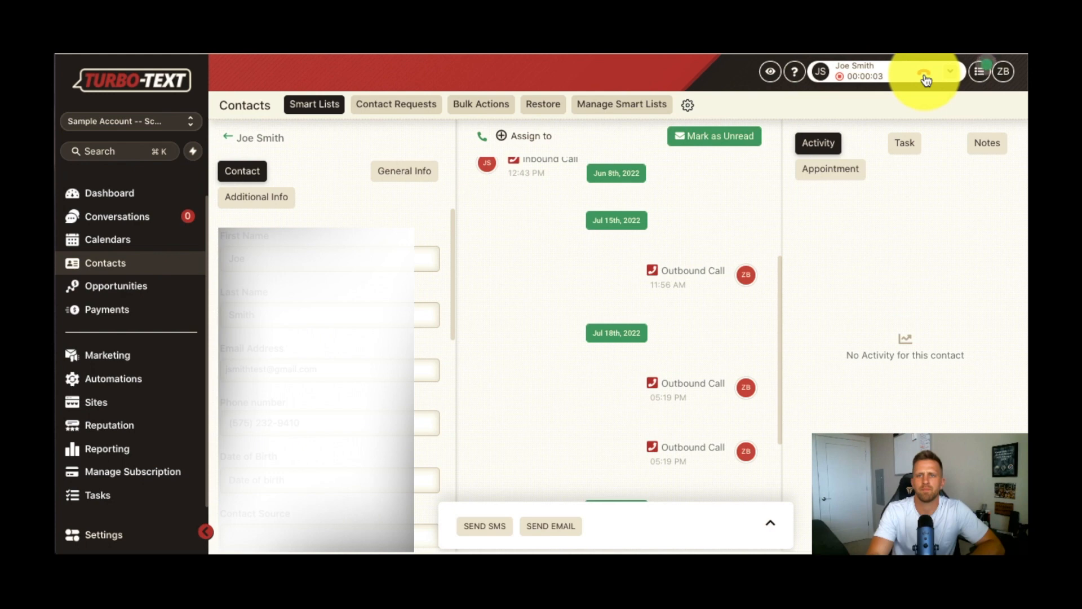
click(924, 71)
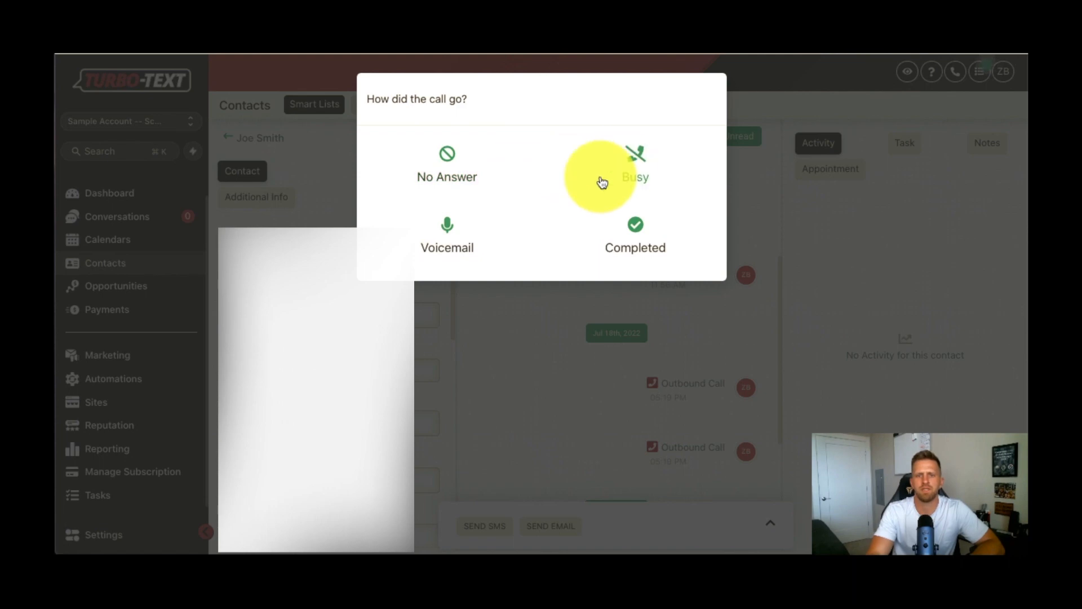
click(635, 165)
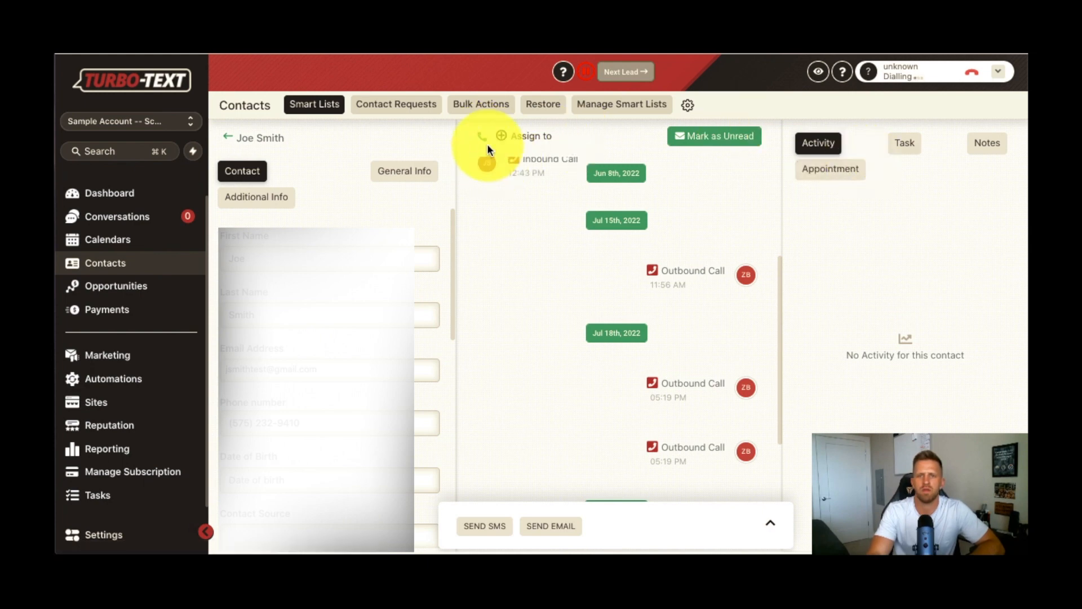
Step: Bring up an empty SMS composer in the contact's conversation while the dialer waits
scroll(down, 3)
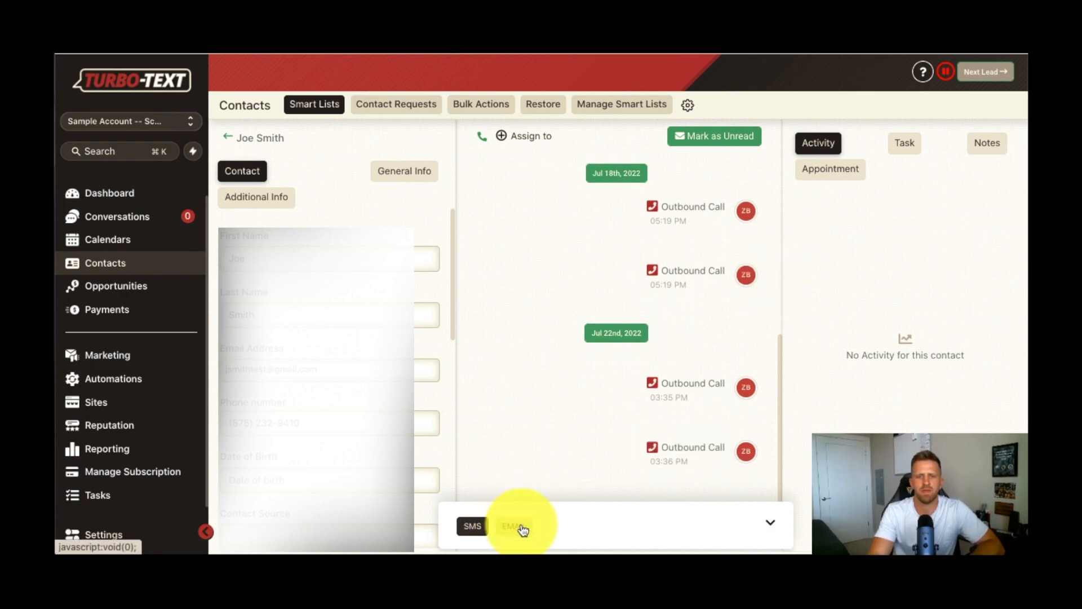
click(510, 527)
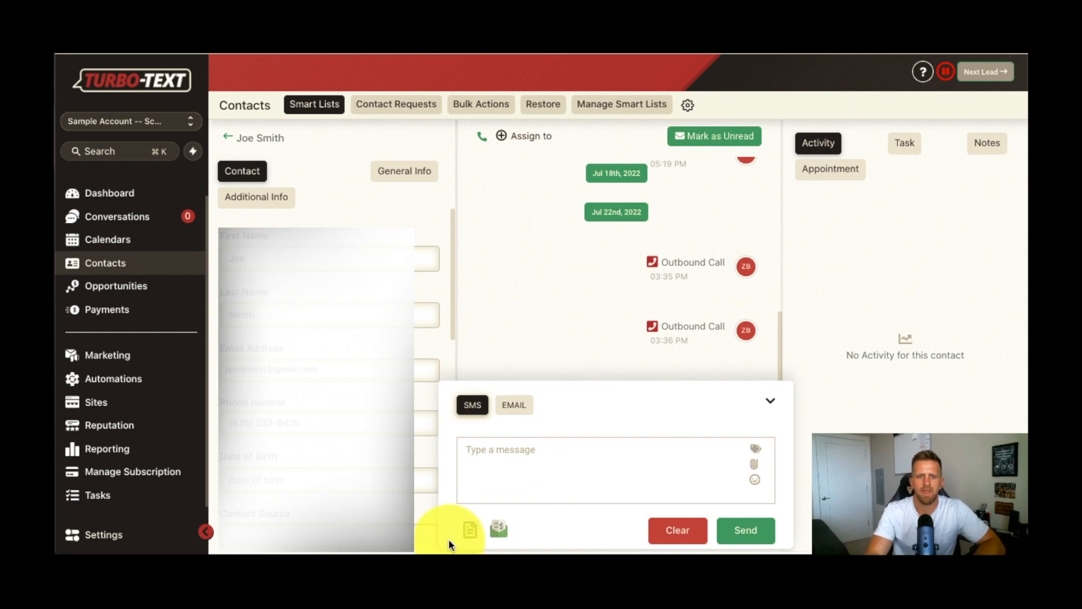
Step: Show the template picker over the SMS and browse the objection-response templates
click(471, 528)
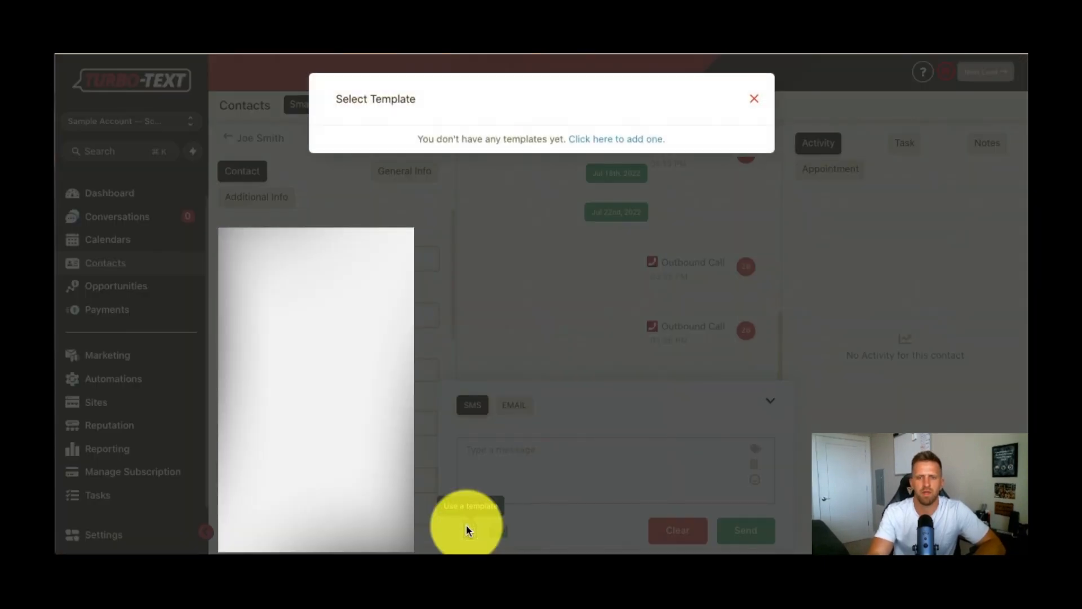
click(616, 138)
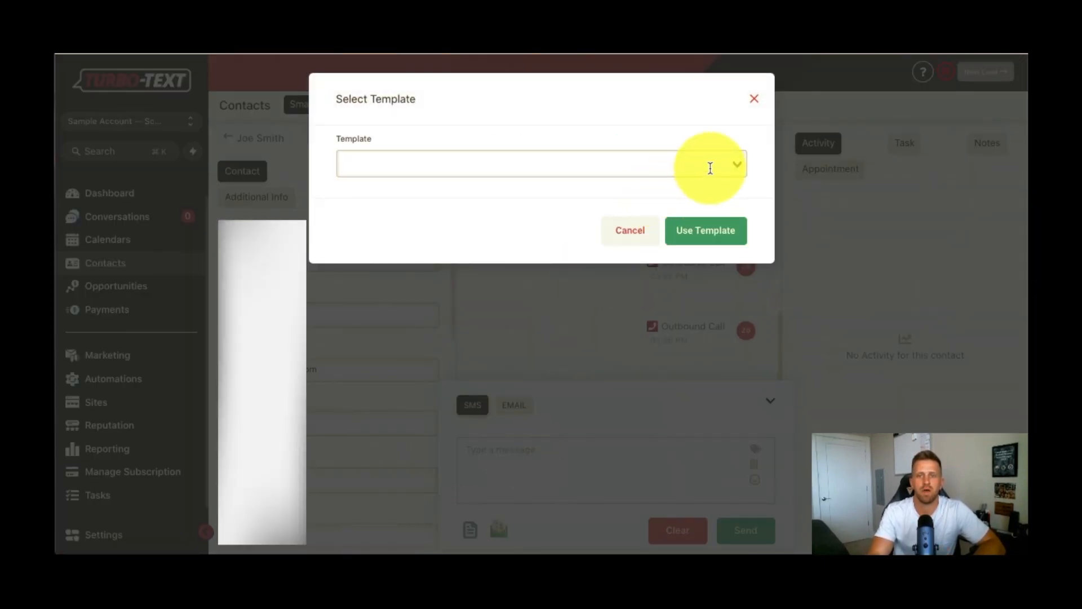
click(539, 165)
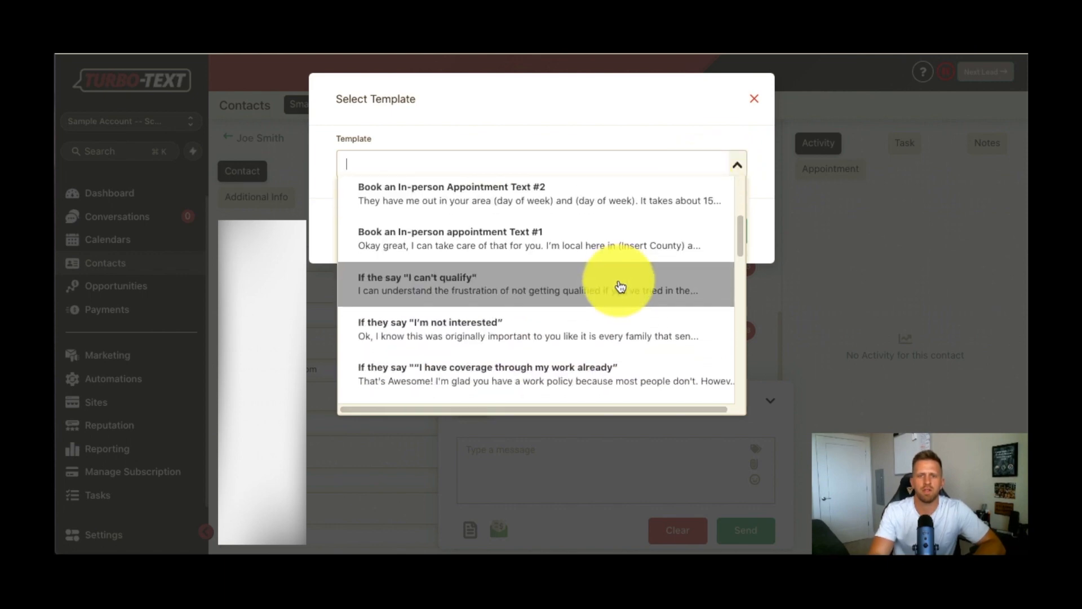
scroll(down, 3)
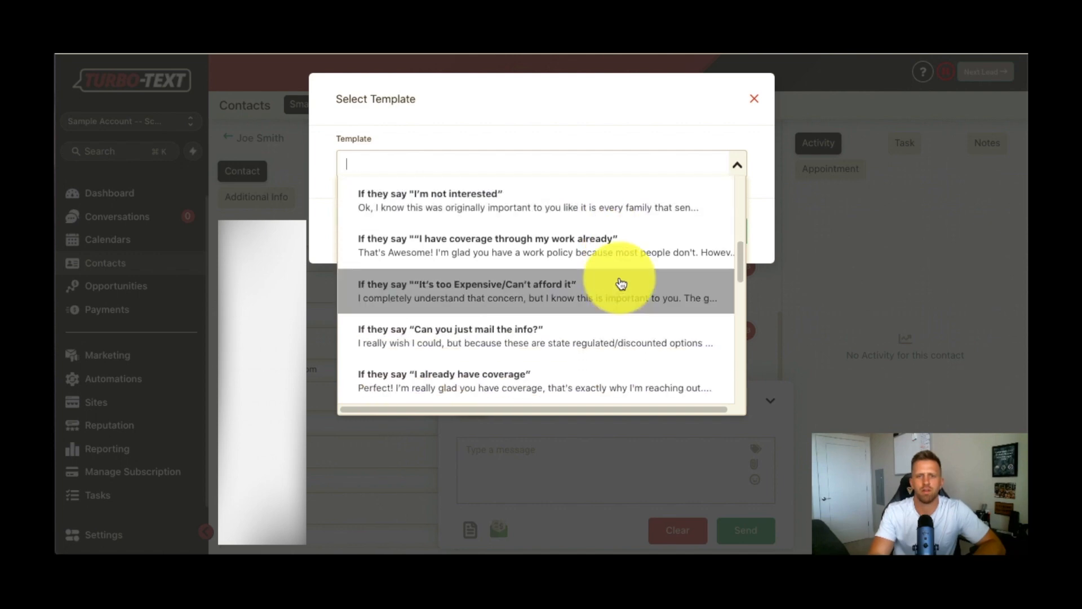
scroll(down, 3)
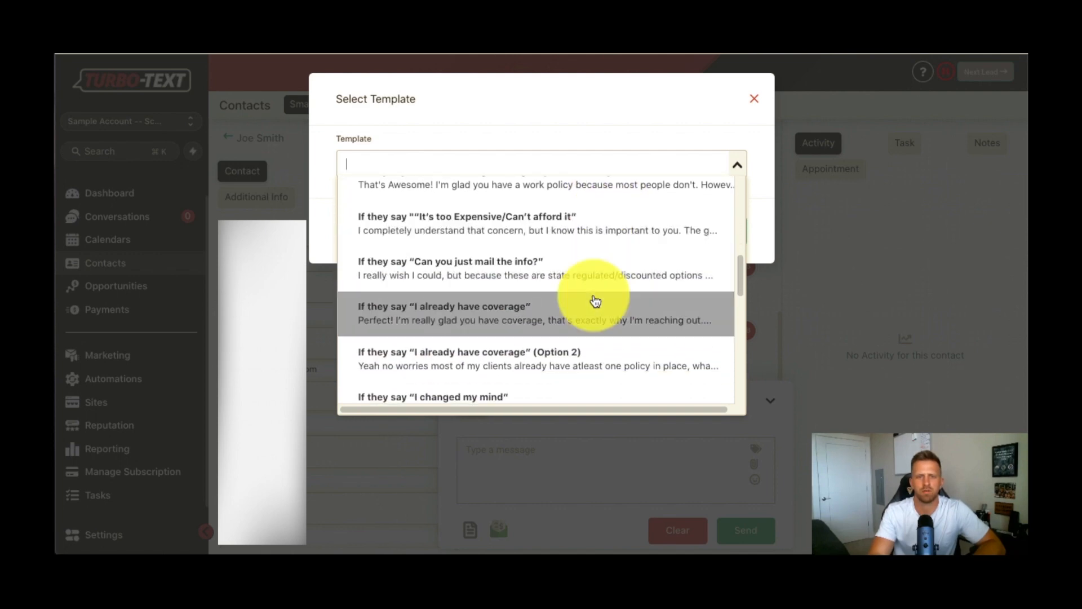
scroll(down, 3)
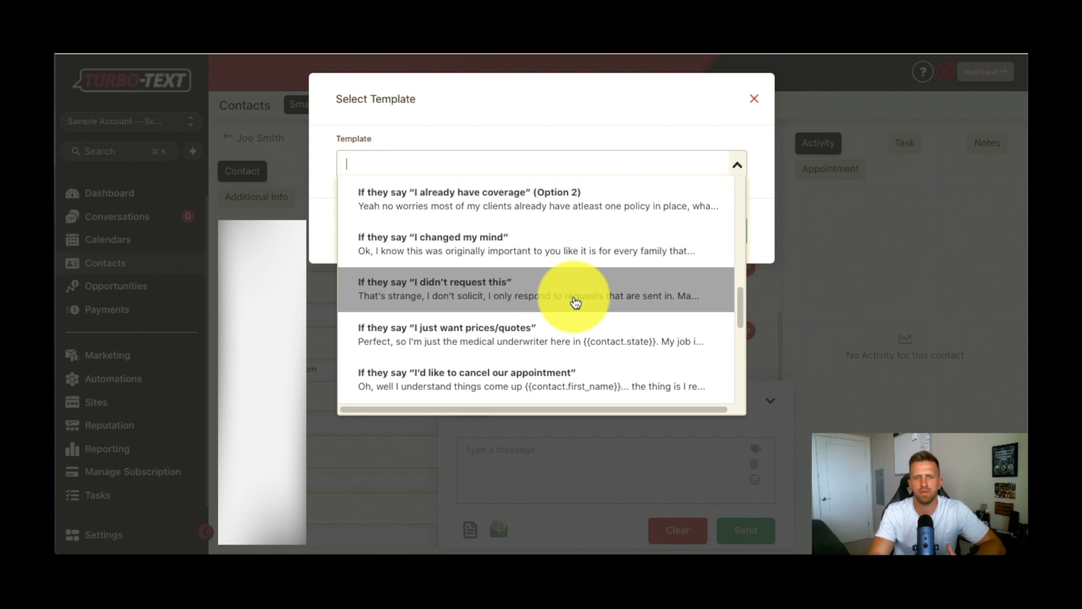
mouse_move(579, 343)
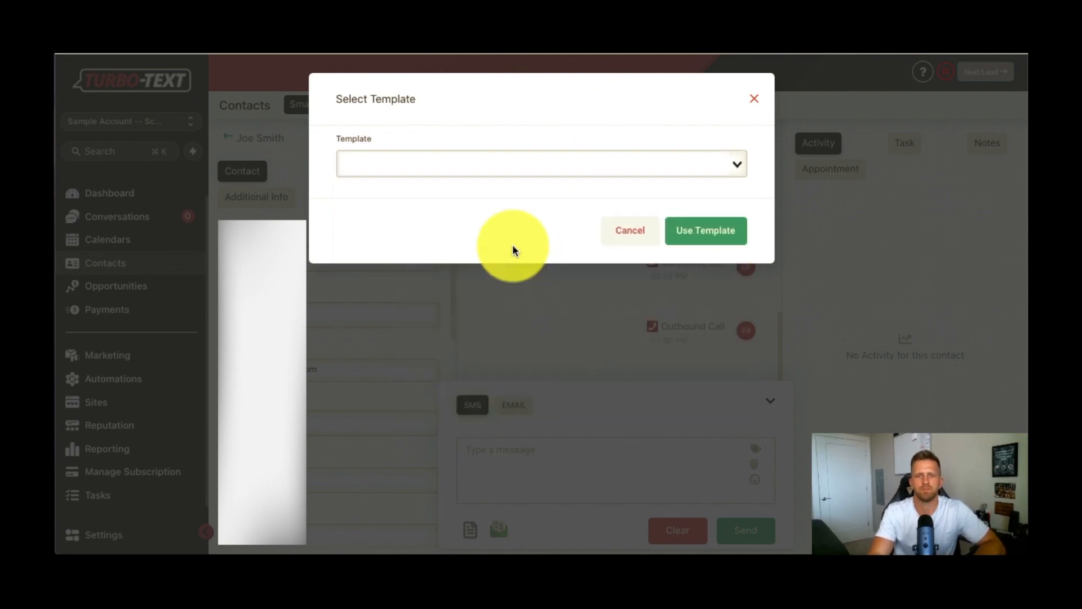
Step: Apply the 'Can you just mail the info?' template to the SMS and collapse the composer
click(541, 162)
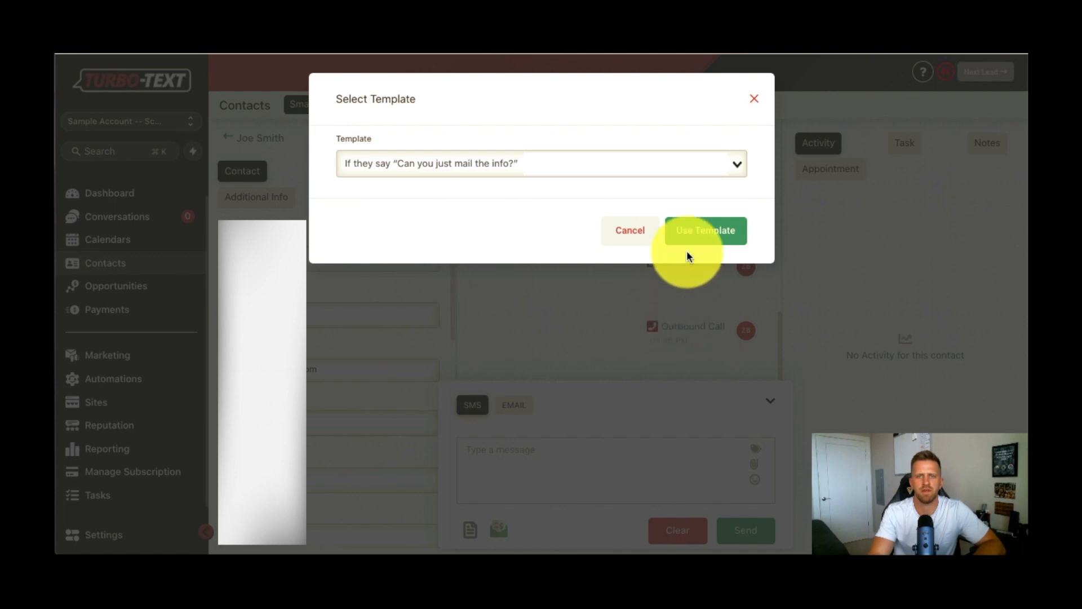
click(705, 230)
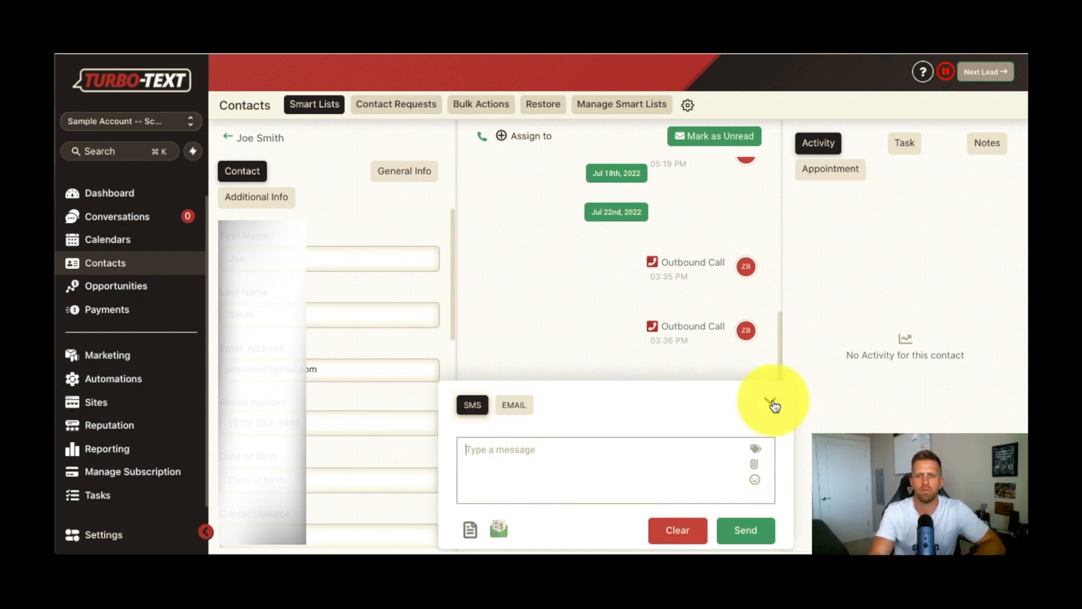
click(773, 405)
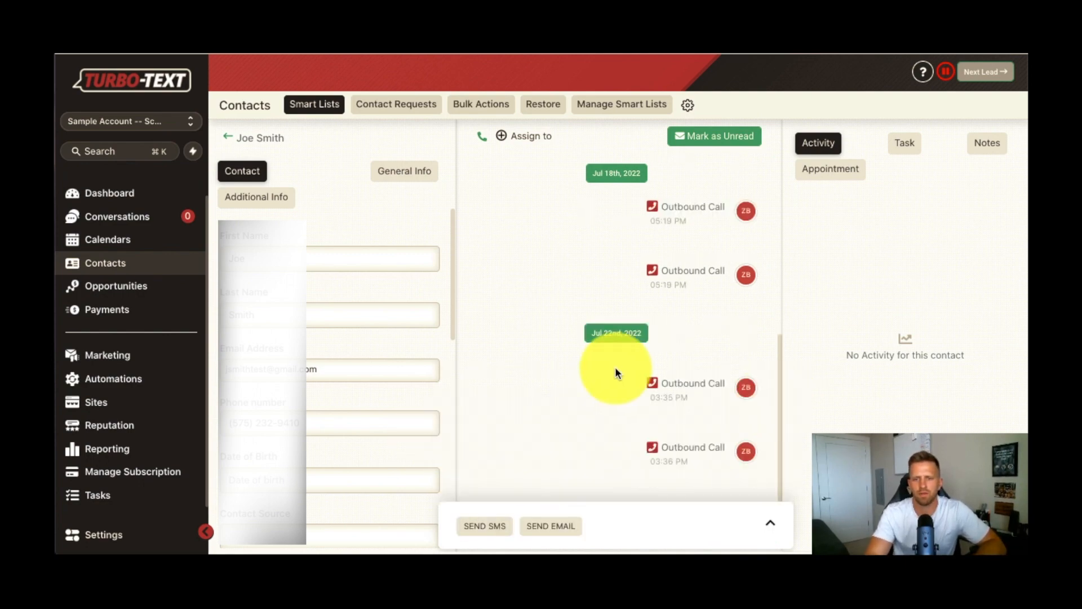